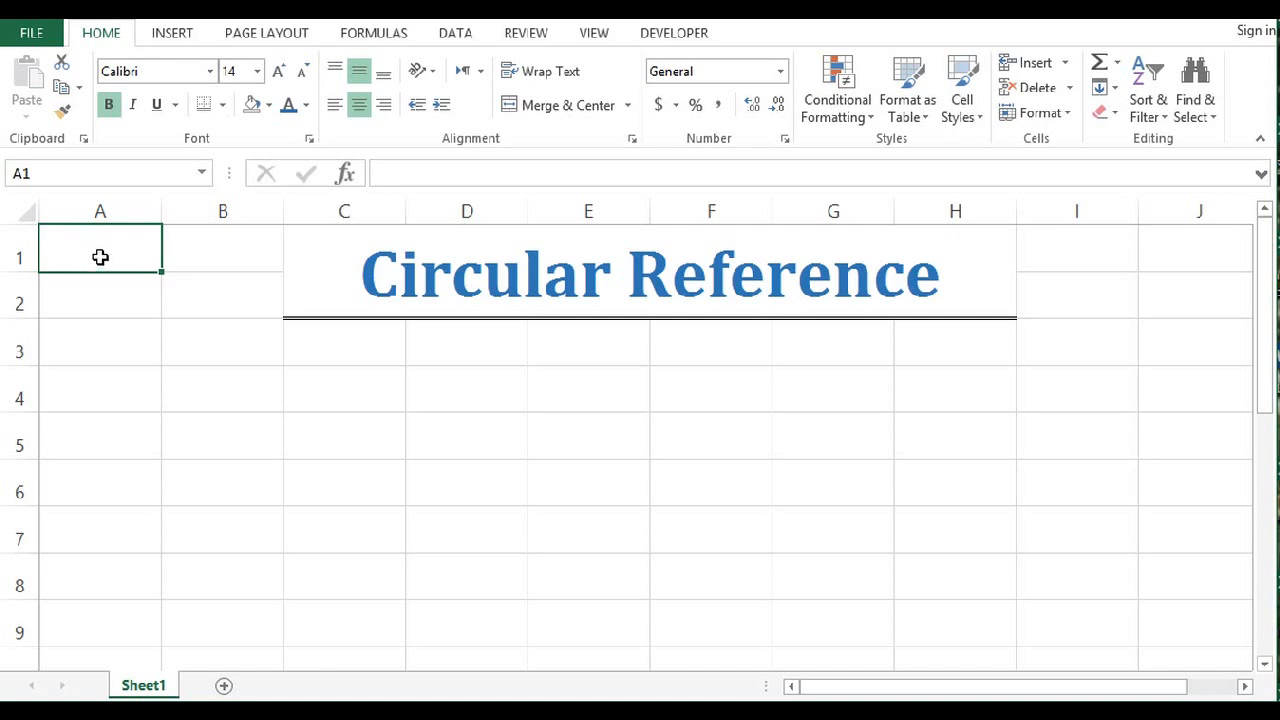
# Step: Enter 10, 20 and 30 down A1:A3, select them, then select cell A4
pyautogui.write('10')
pyautogui.click(100, 295)
pyautogui.write('20')
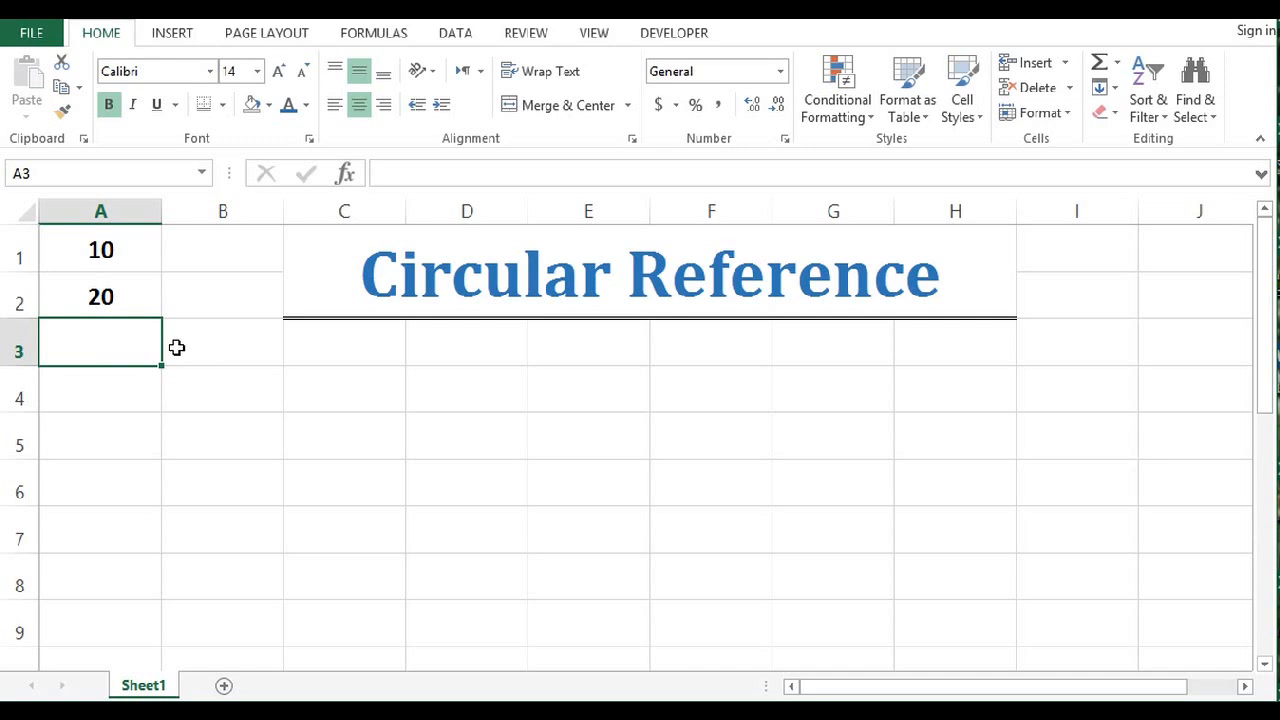
pyautogui.write('30')
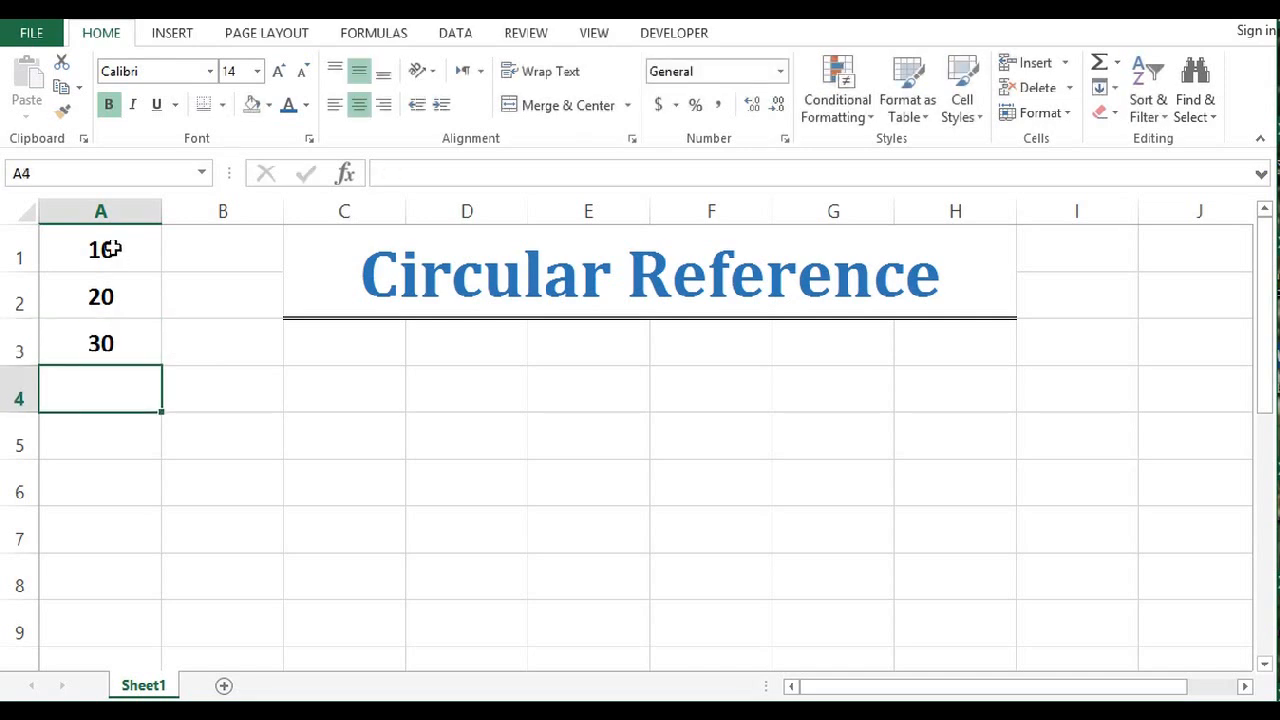
pyautogui.moveTo(100, 249); pyautogui.dragTo(100, 343)
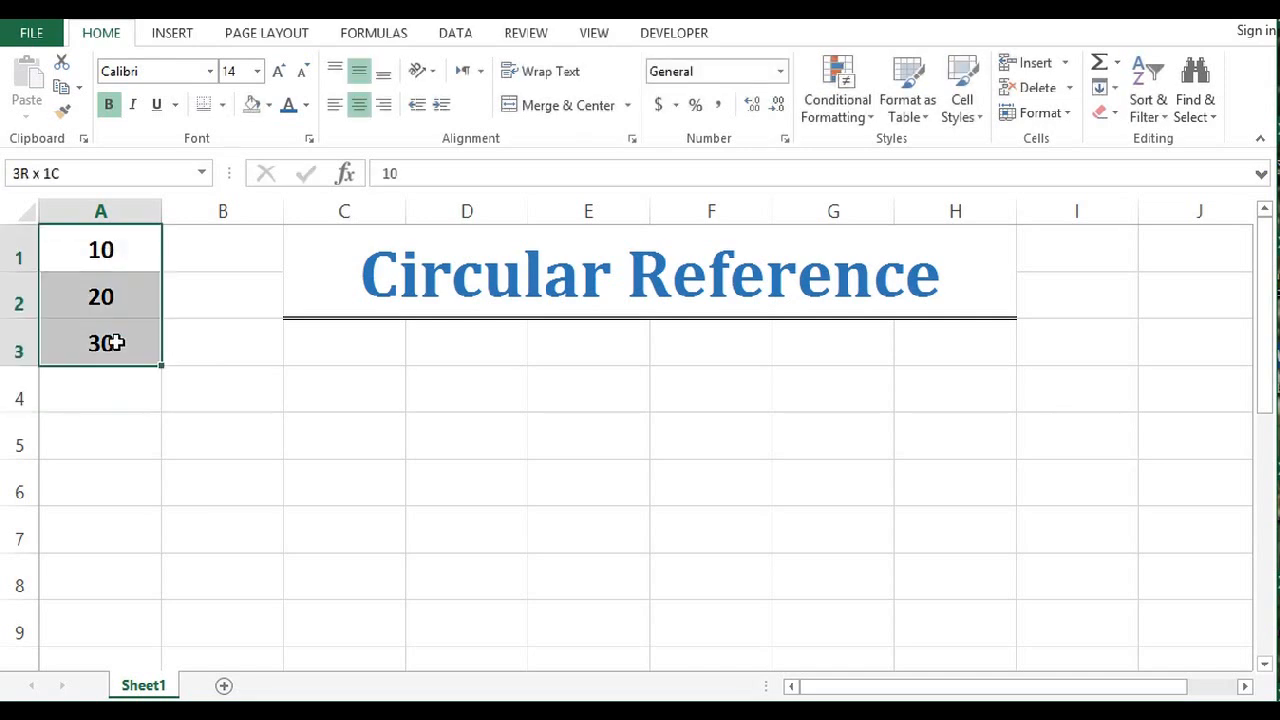
pyautogui.click(101, 388)
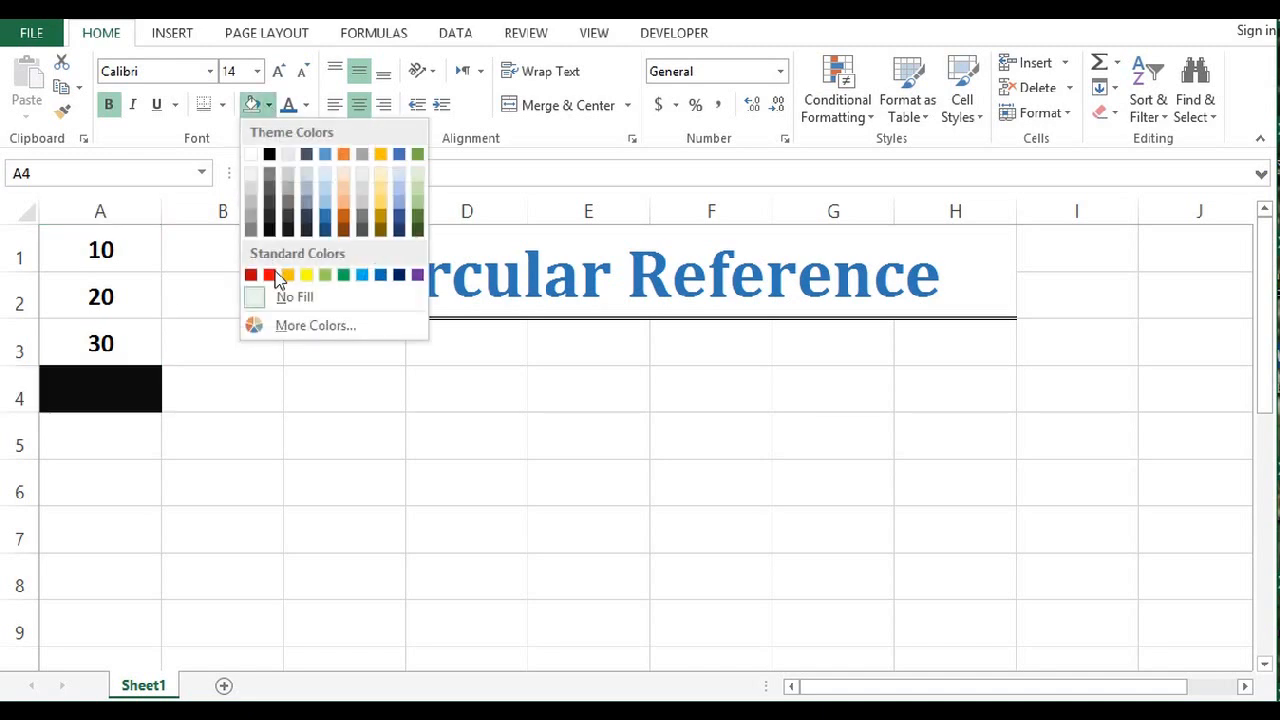
# Step: Apply the Yellow fill colour to the empty cell A4 below the numbers
pyautogui.click(288, 275)
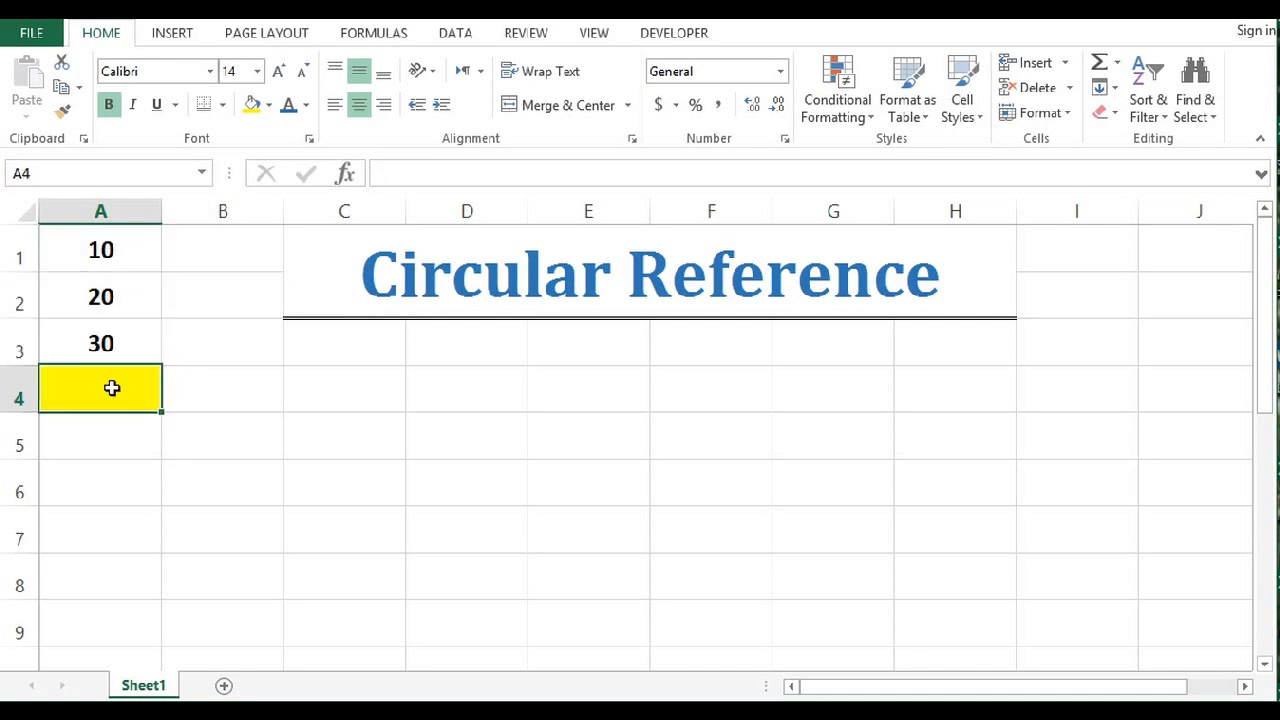
# Step: Enter =SUM(A1:A4) in A4 and dismiss the circular reference warning
pyautogui.write('=')
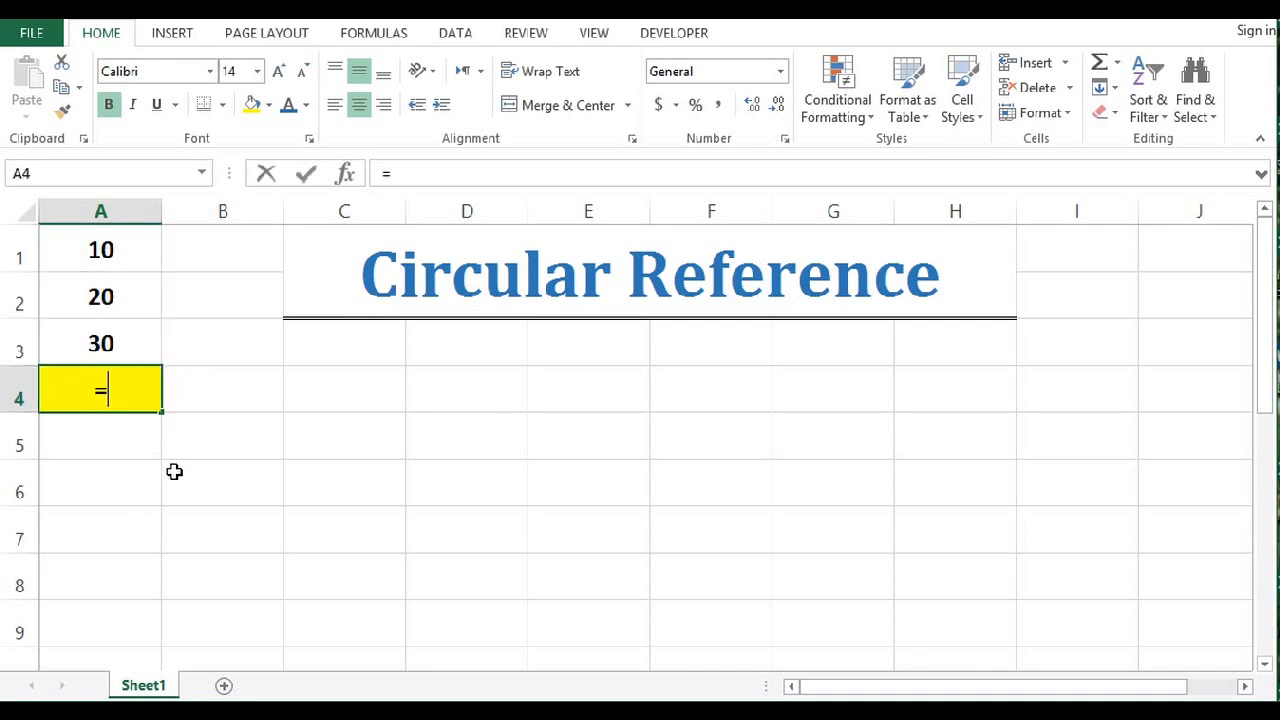
pyautogui.write('sum')
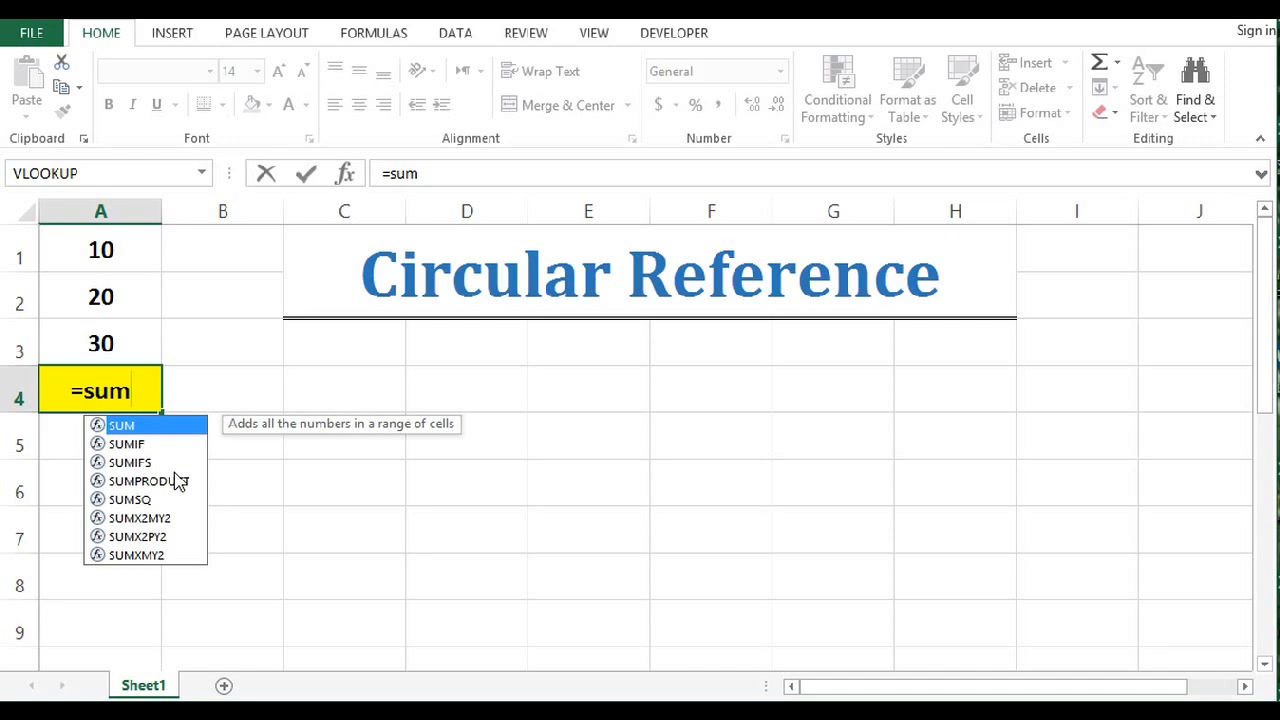
pyautogui.write('(')
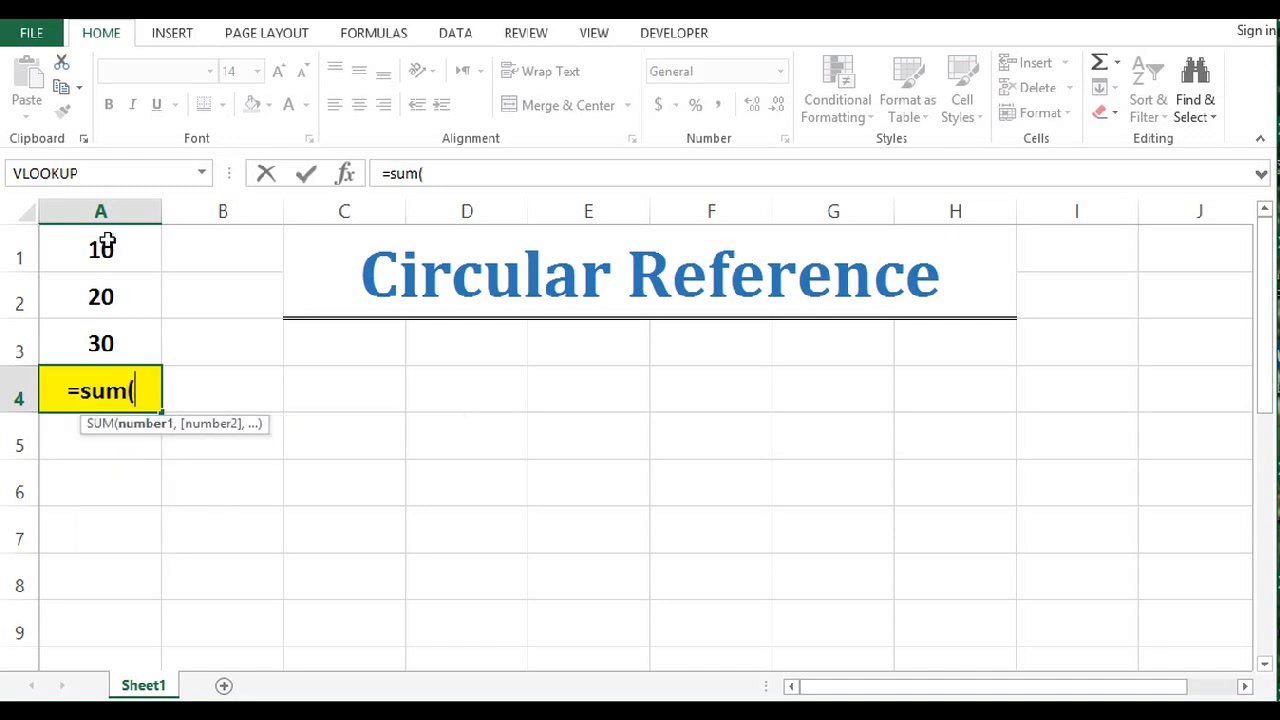
pyautogui.moveTo(100, 249); pyautogui.dragTo(100, 343)
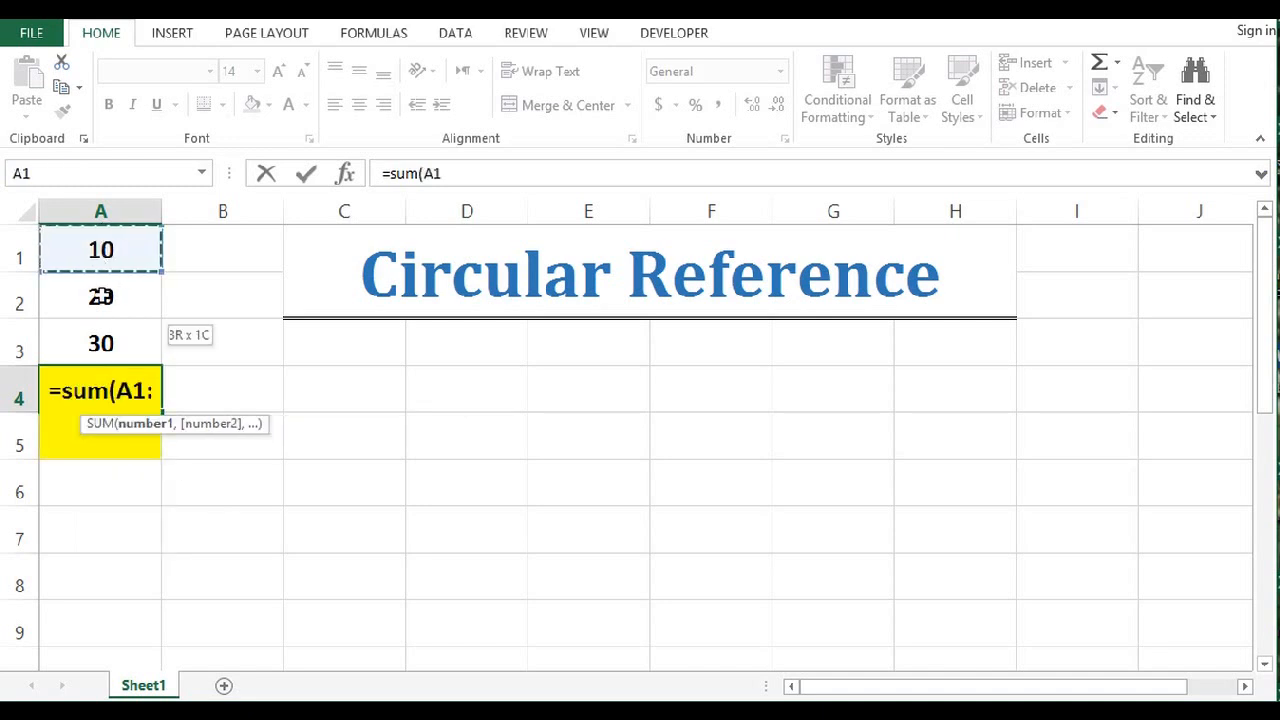
pyautogui.moveTo(100, 249); pyautogui.dragTo(100, 342)
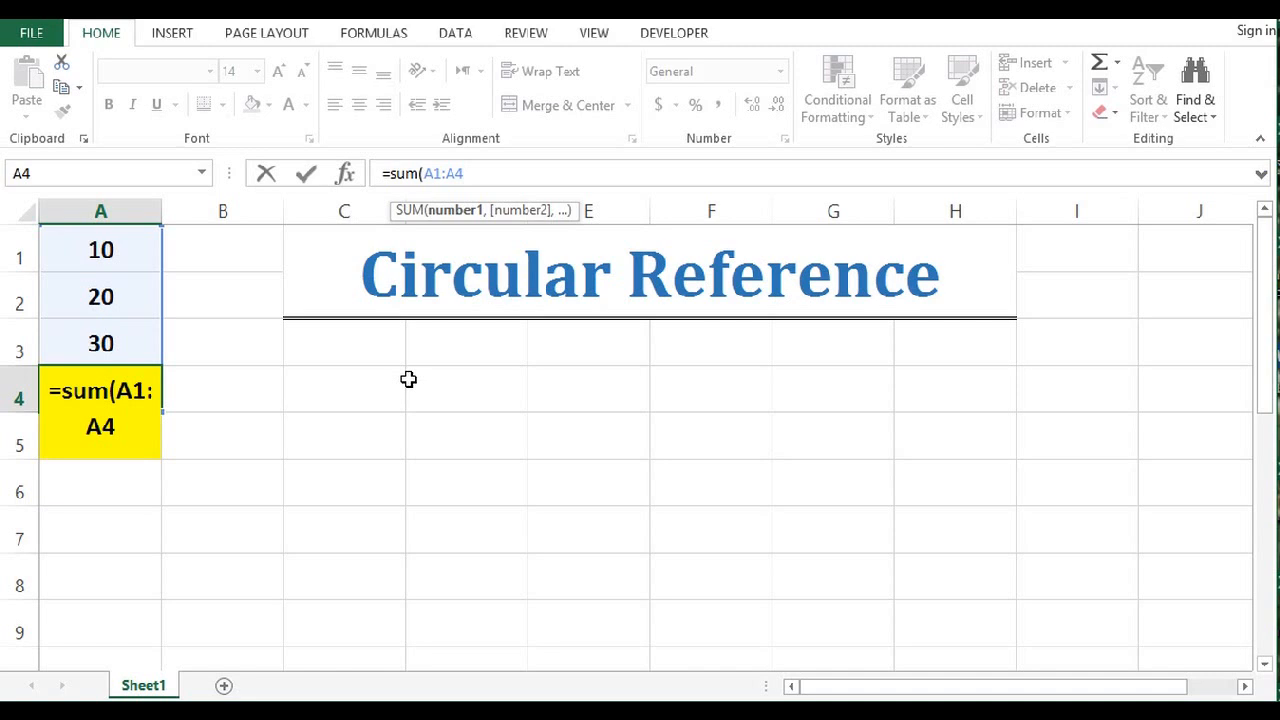
pyautogui.click(463, 173)
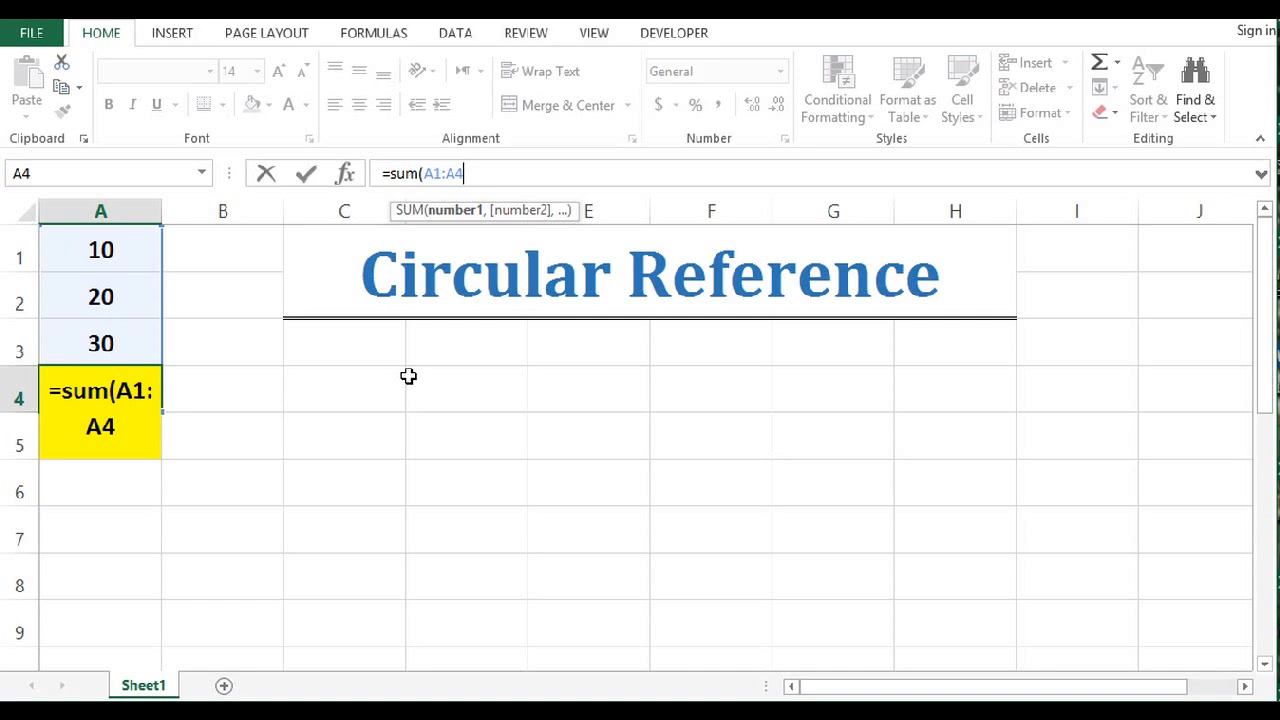
pyautogui.write(')')
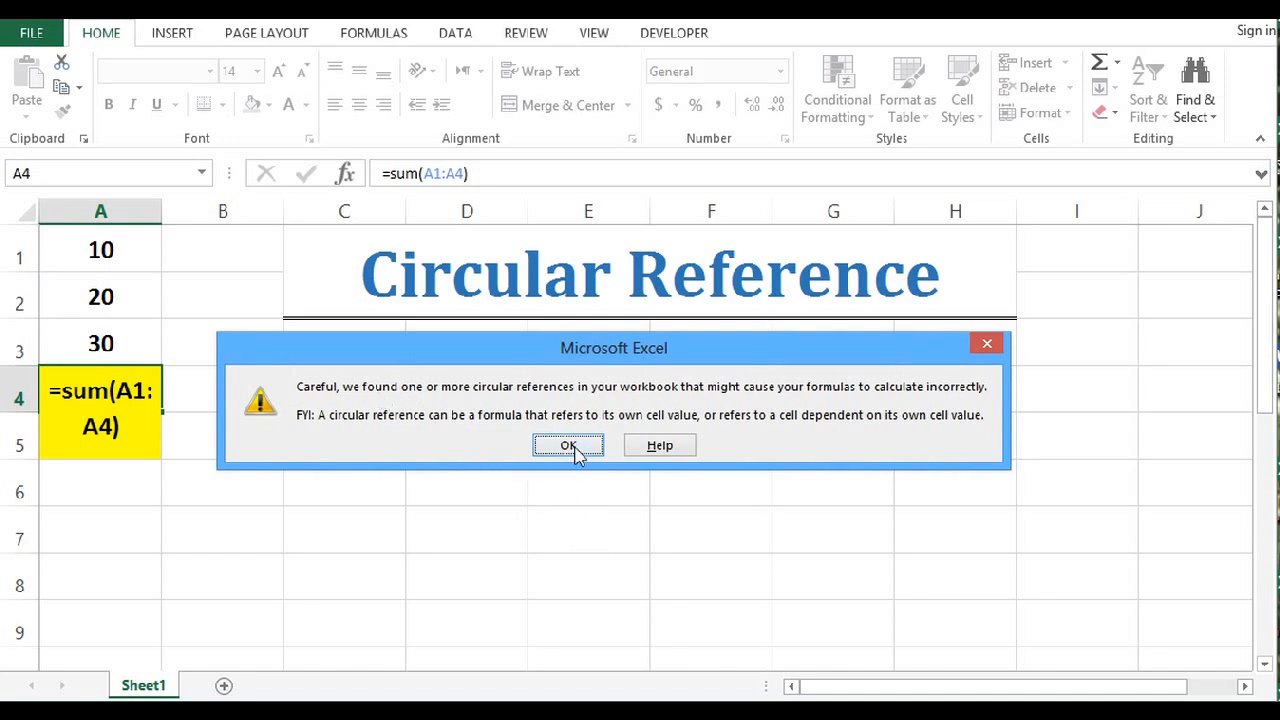
pyautogui.click(568, 445)
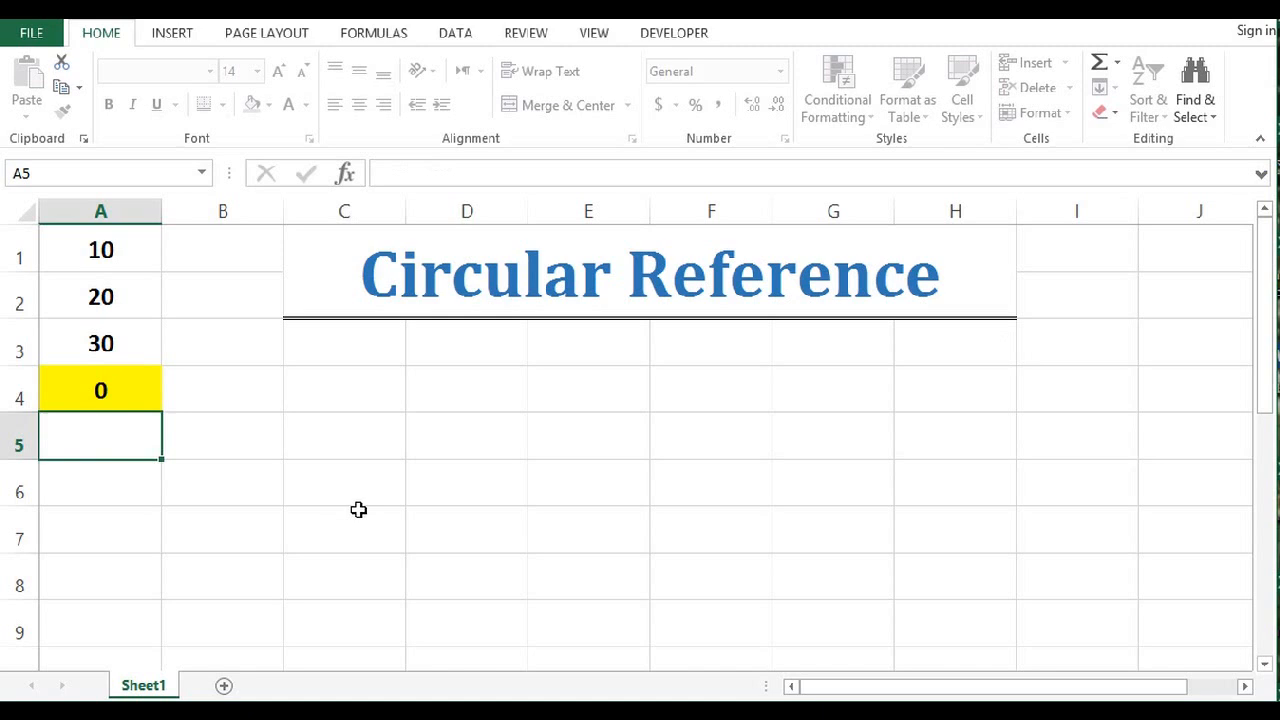
pyautogui.click(100, 390)
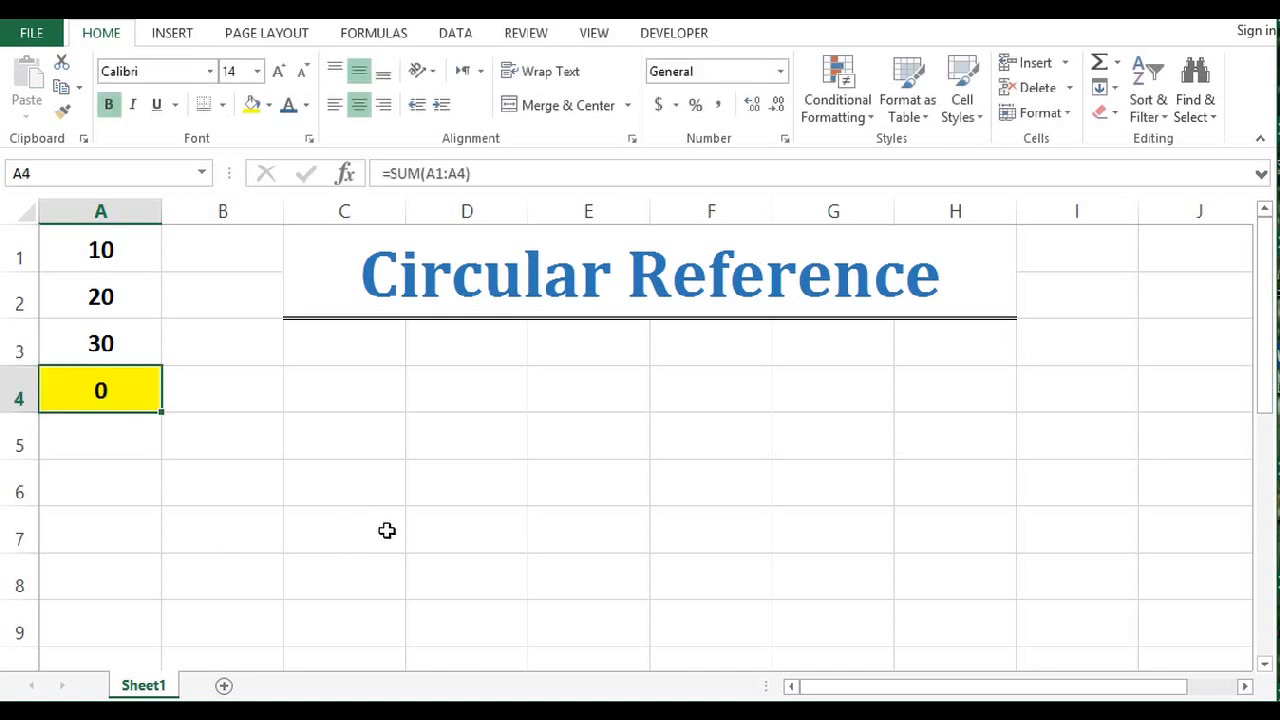
# Step: Replace A4's formula with =SUM(A1:A3) so the cell totals 60
pyautogui.write('=')
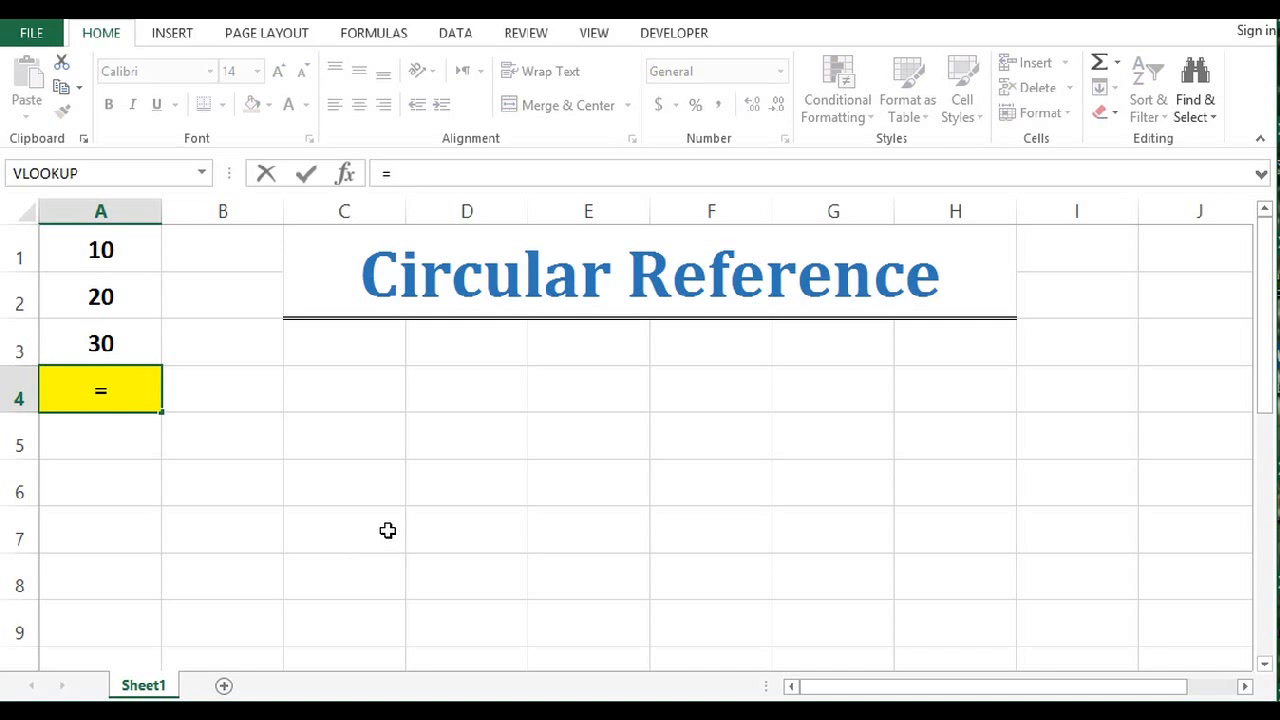
pyautogui.write('sum(A1')
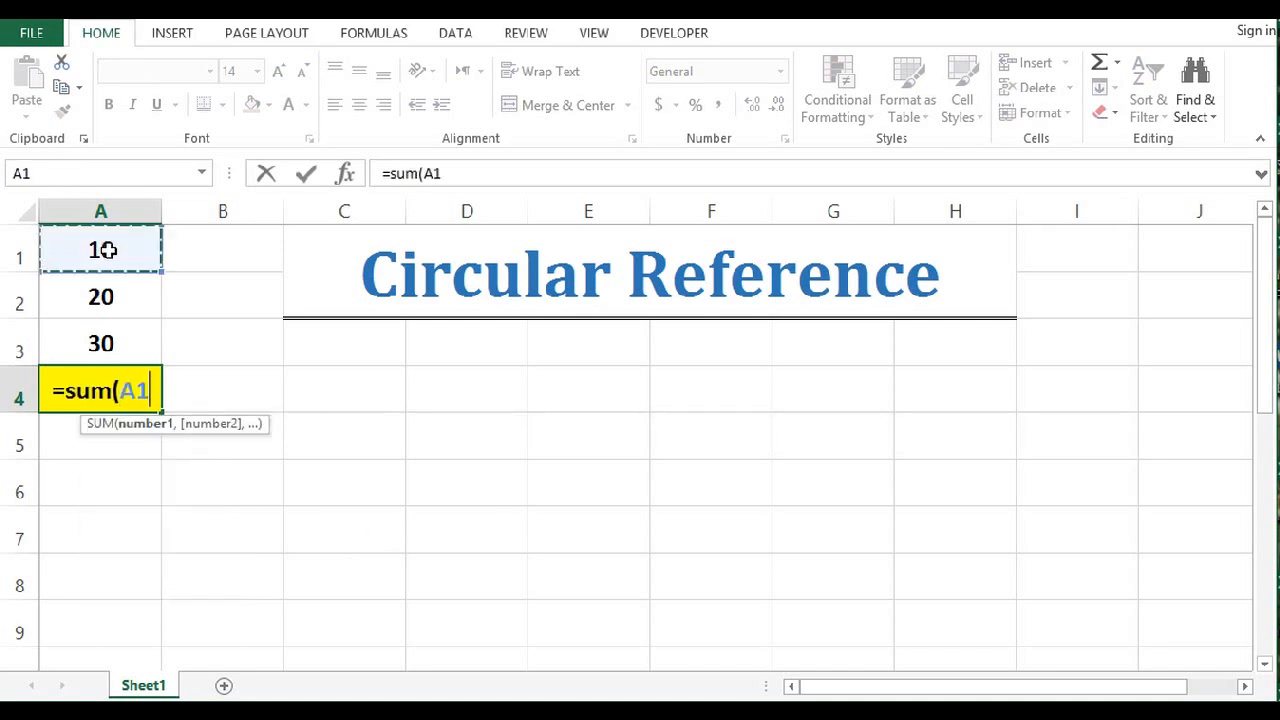
pyautogui.moveTo(100, 249); pyautogui.dragTo(100, 343)
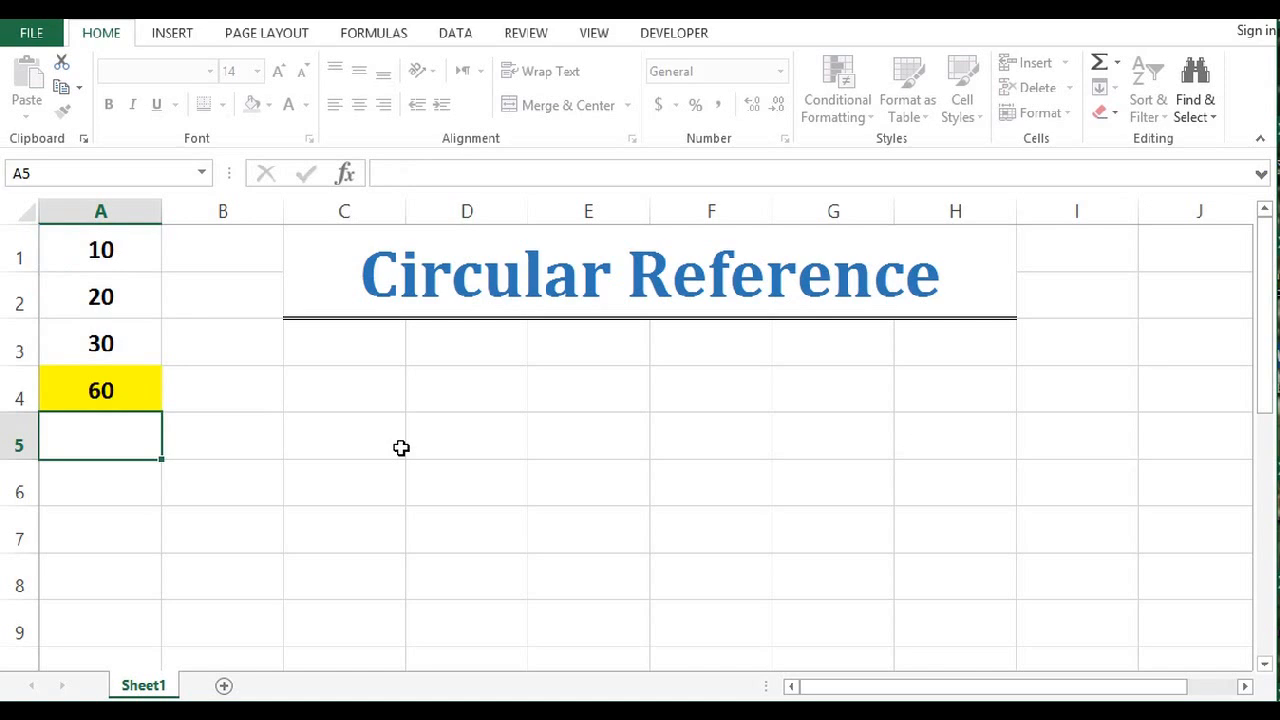
pyautogui.click(100, 390)
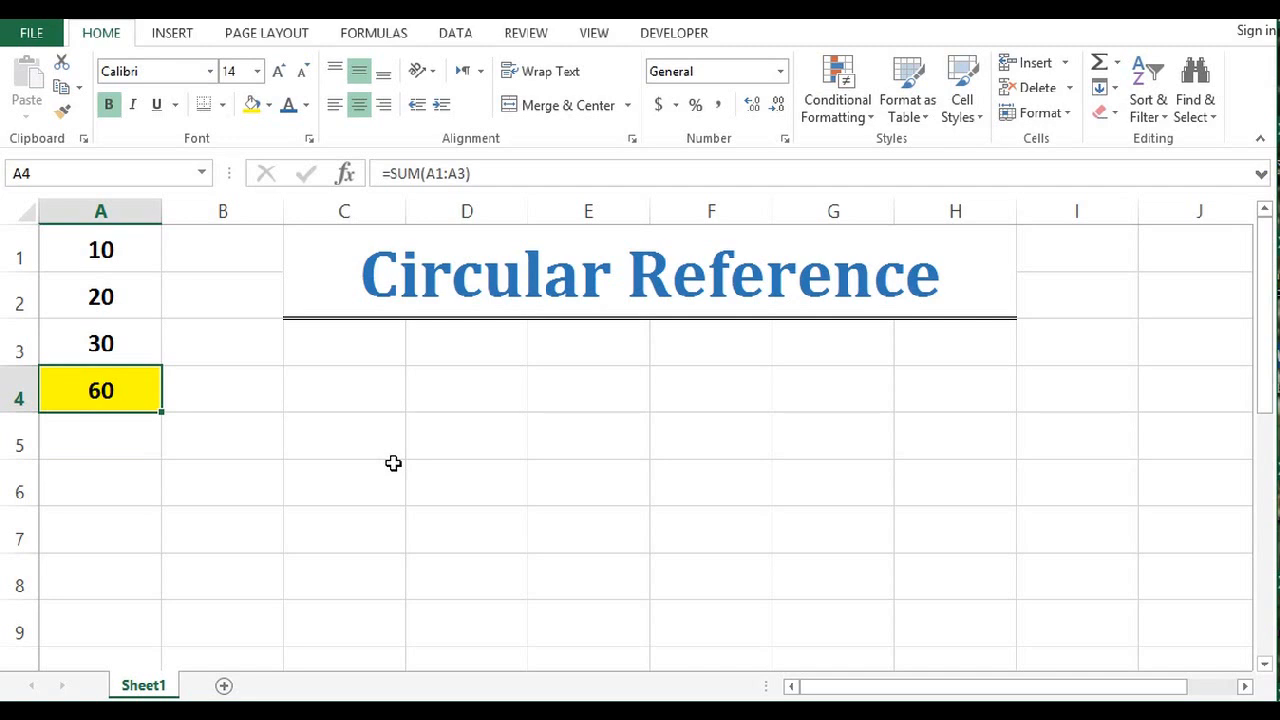
# Step: Delete A4's sum formula and go to the File backstage Info screen
pyautogui.press('Delete')
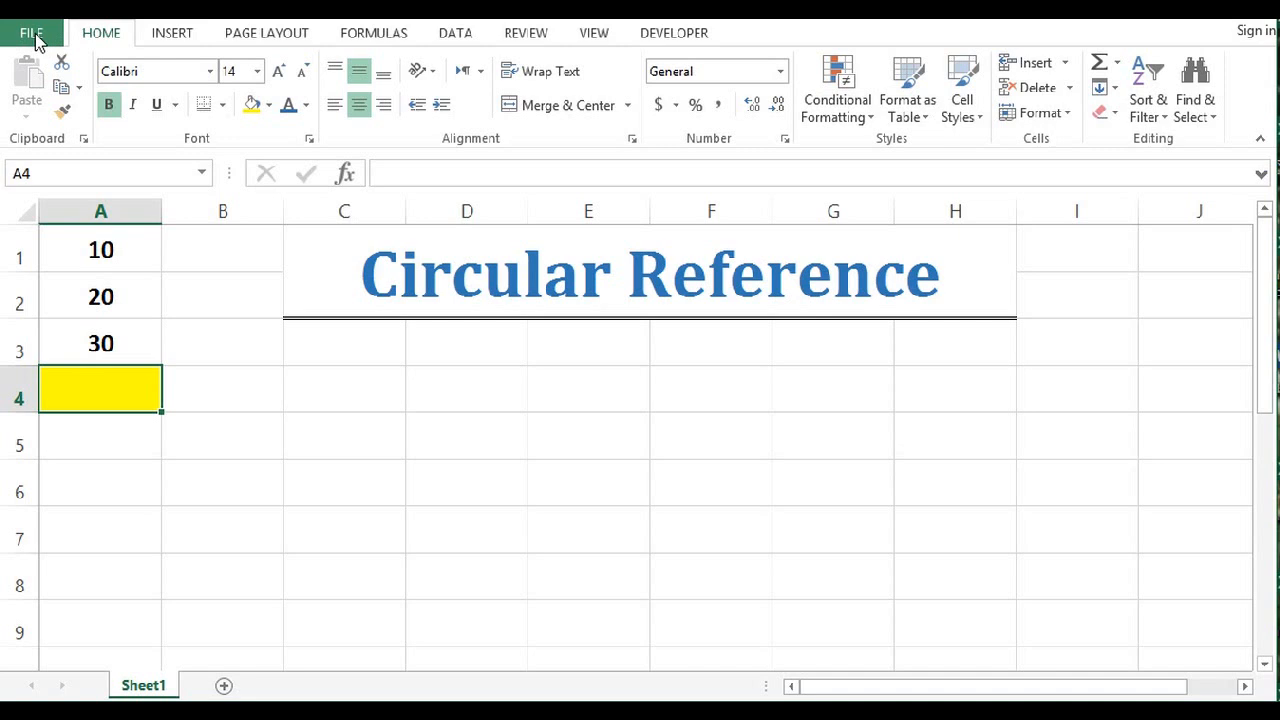
pyautogui.click(33, 32)
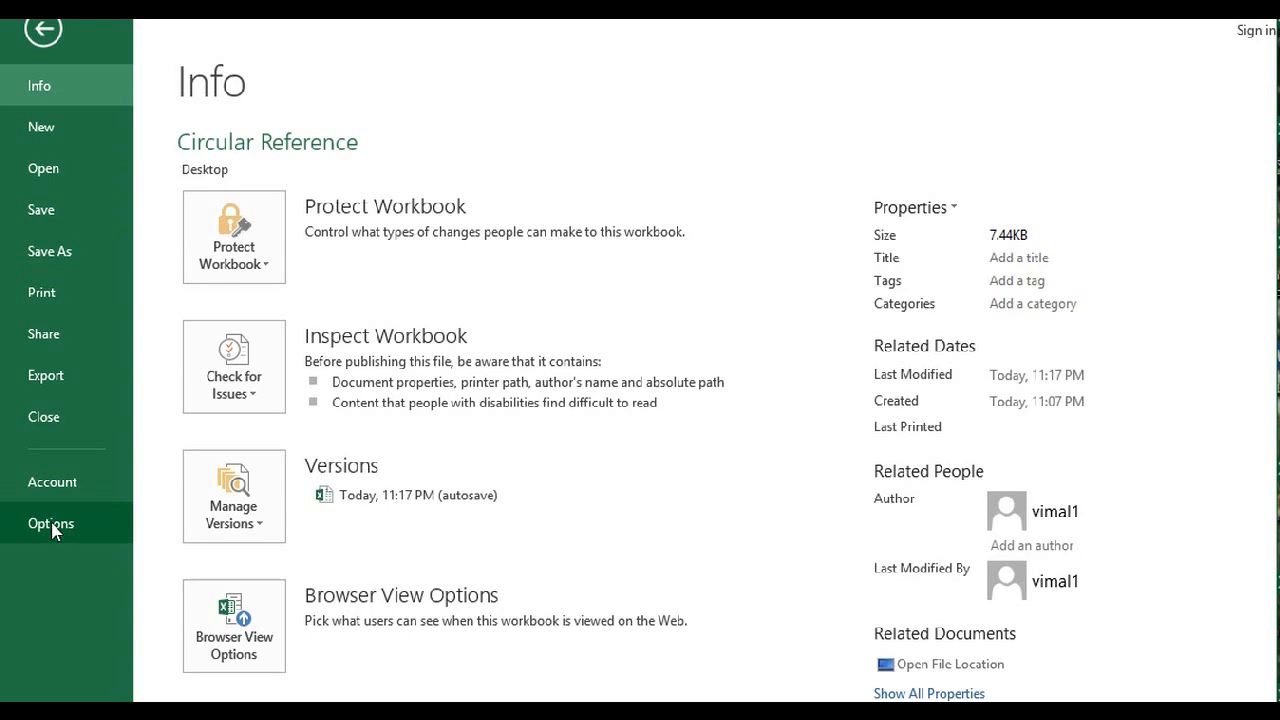
# Step: Tick Enable iterative calculation in Excel Options > Formulas and confirm with OK
pyautogui.click(51, 523)
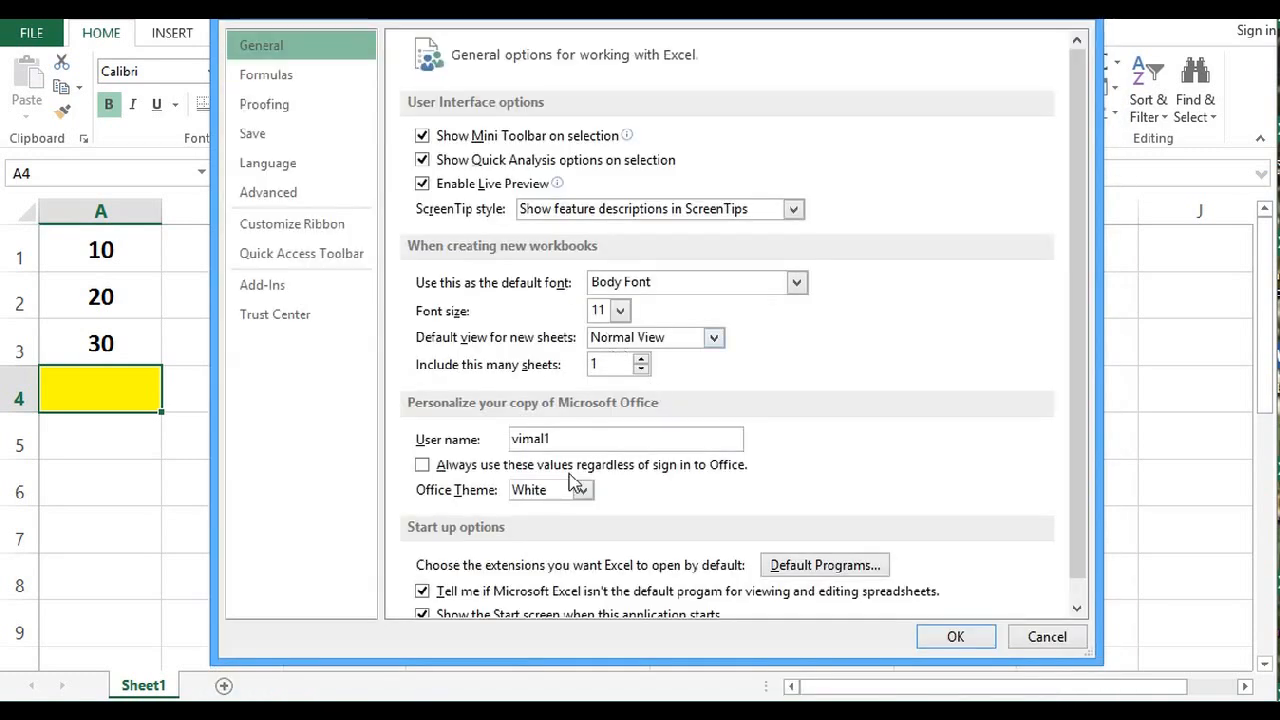
pyautogui.click(266, 74)
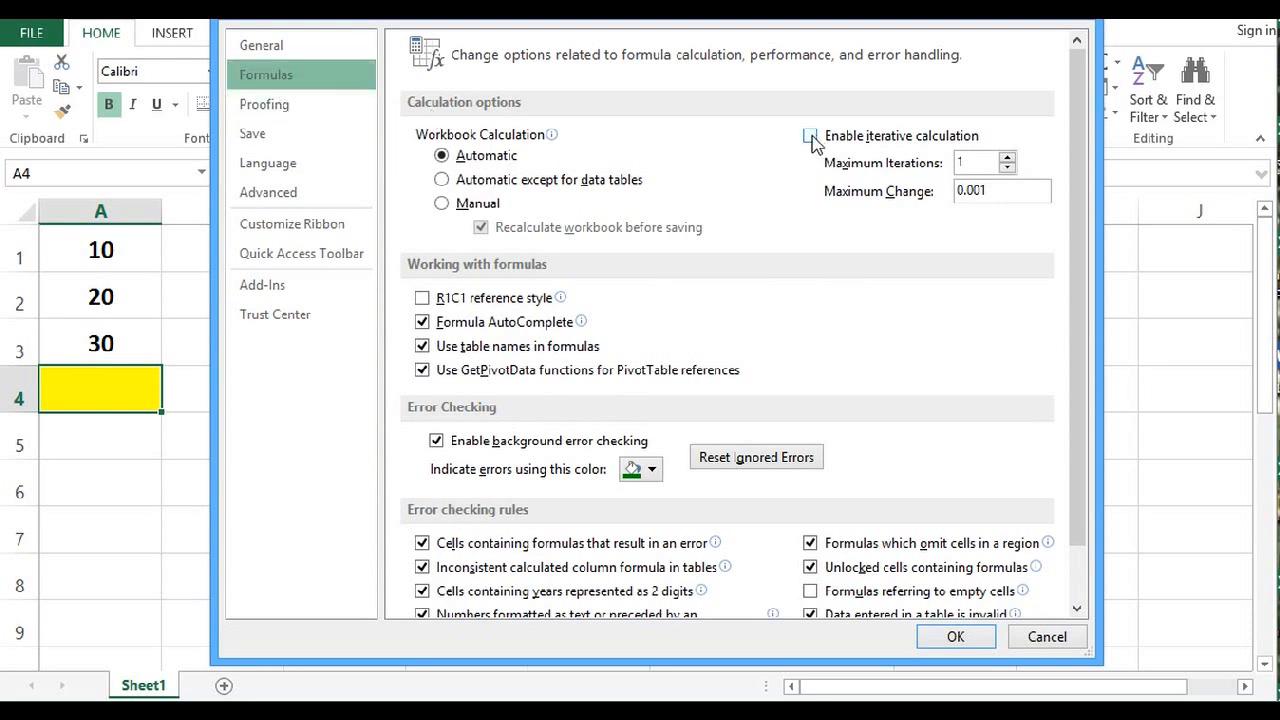
pyautogui.click(810, 135)
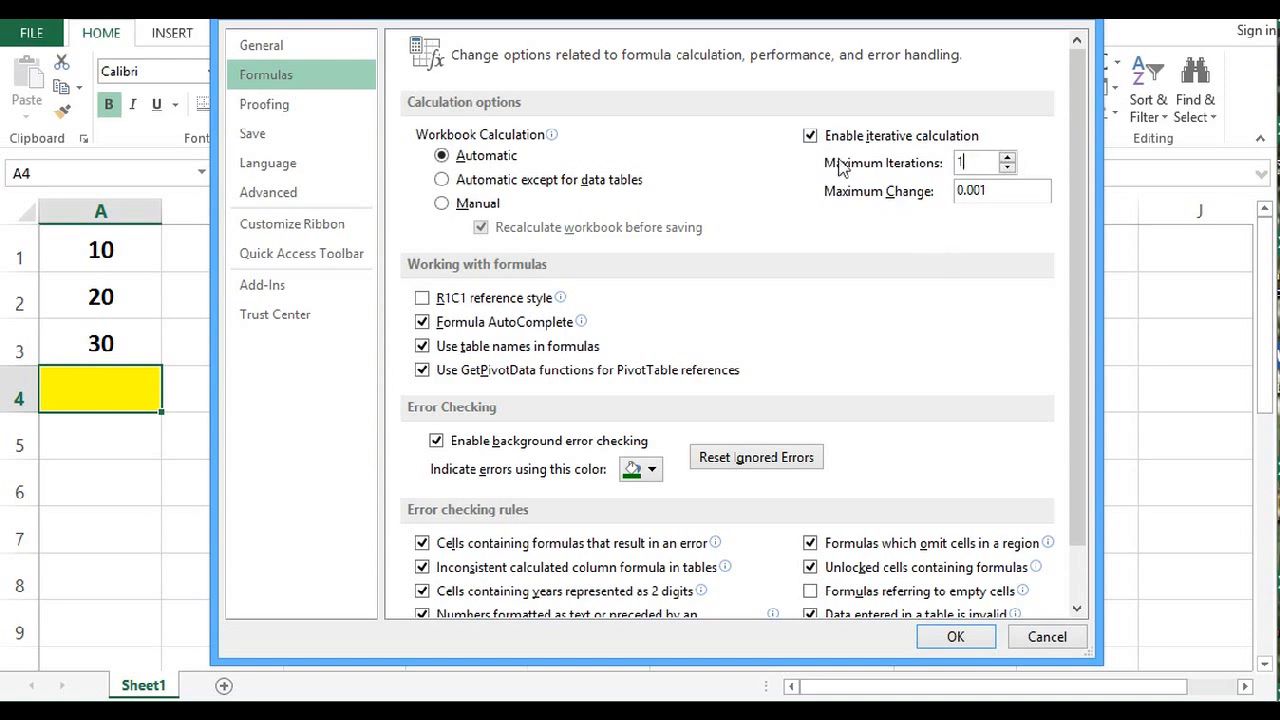
pyautogui.moveTo(1025, 230)
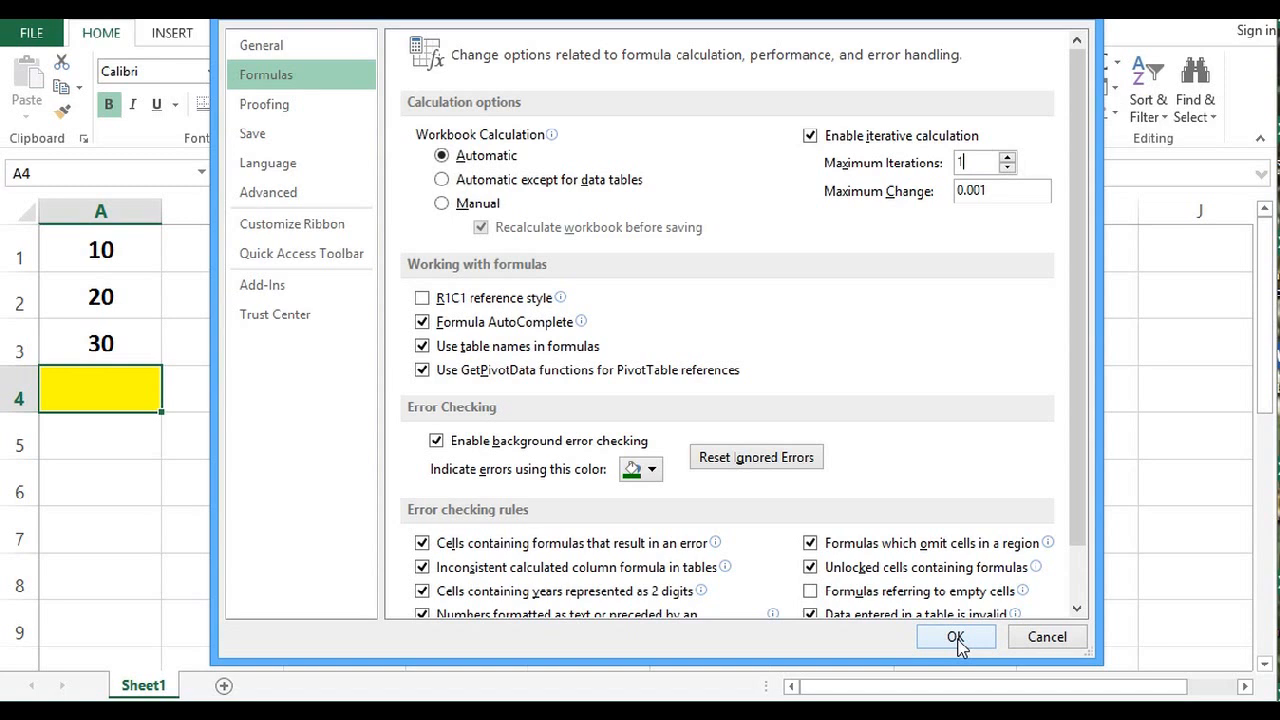
pyautogui.click(955, 637)
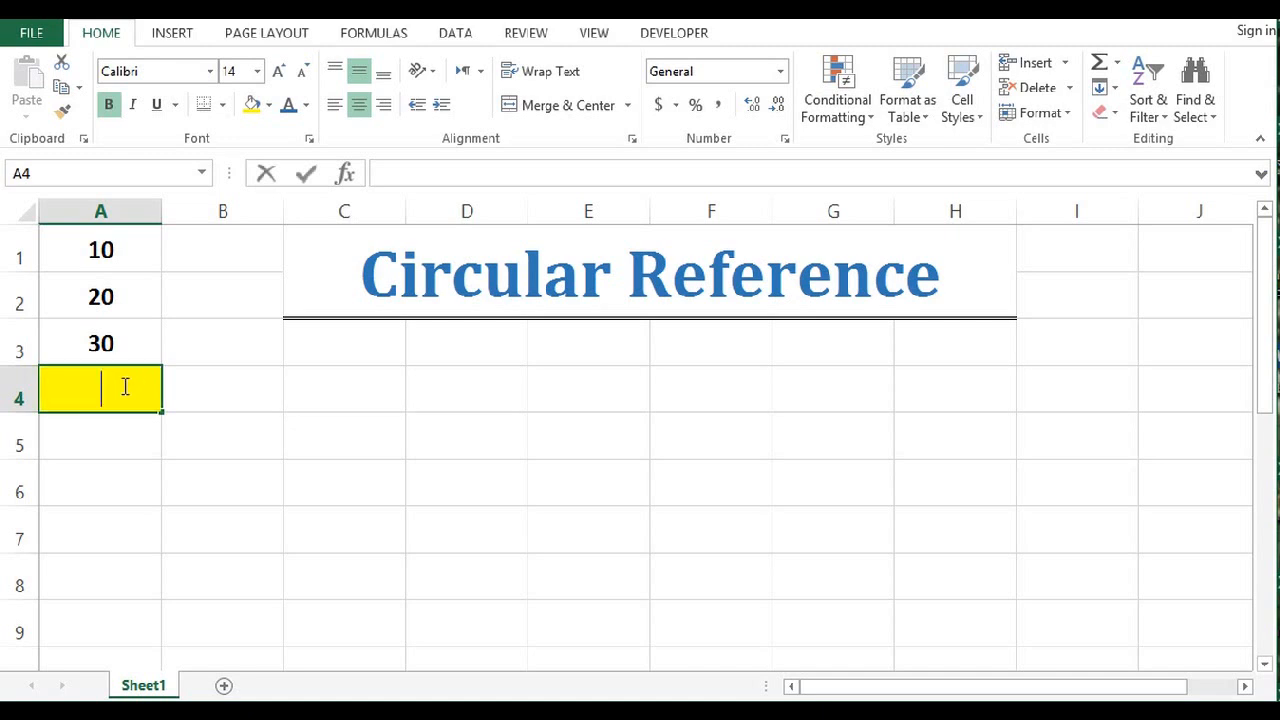
# Step: Re-enter =SUM(A1:A4) in yellow cell A4, which now displays 60
pyautogui.write('=sum')
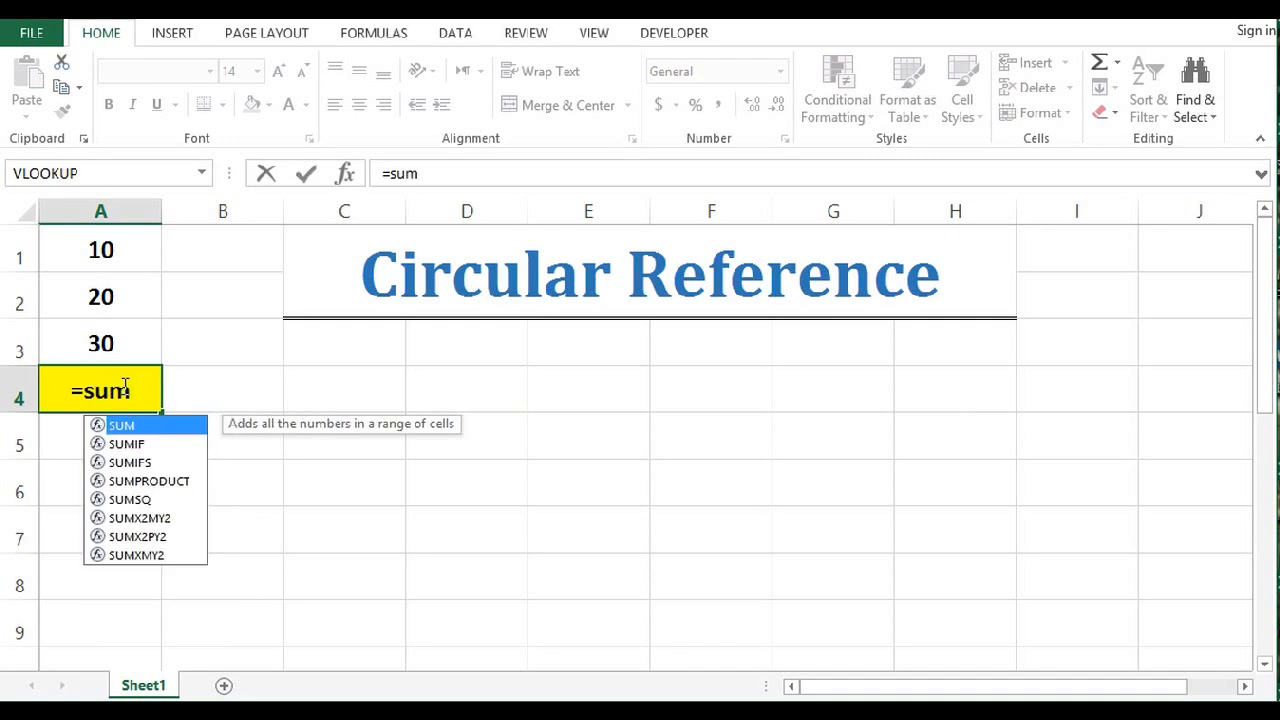
pyautogui.write('(')
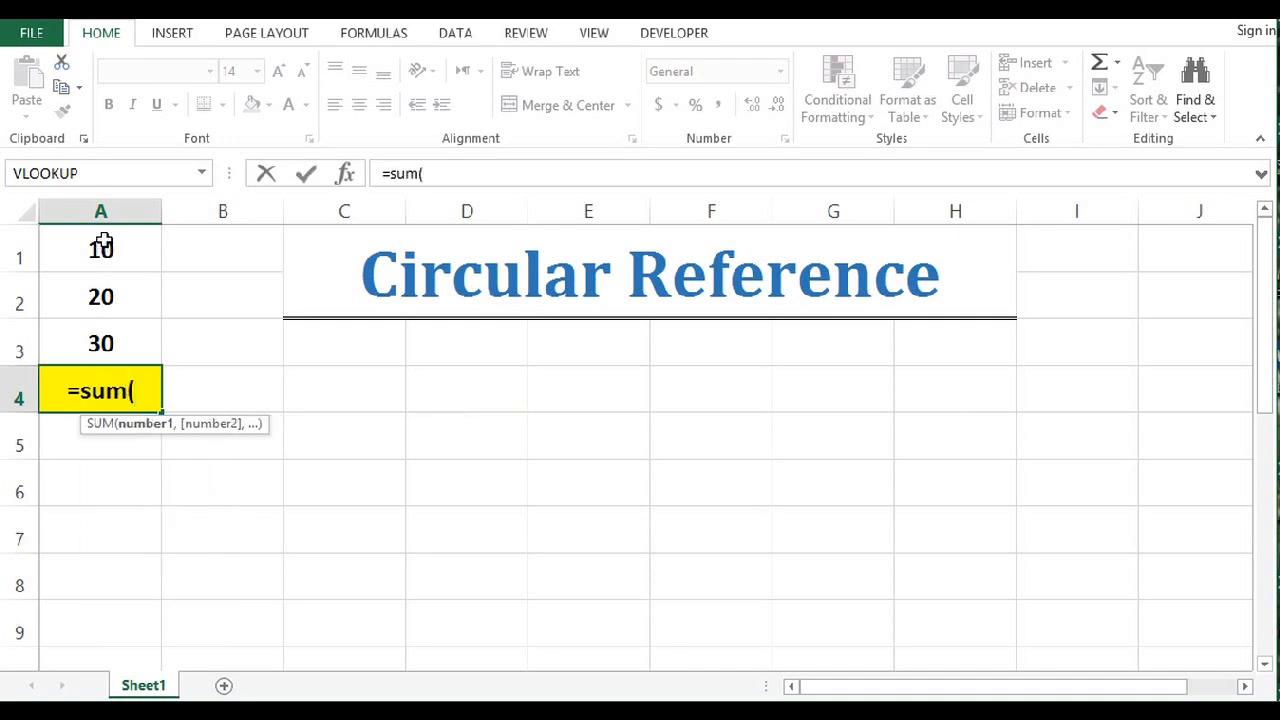
pyautogui.moveTo(100, 250); pyautogui.dragTo(100, 343)
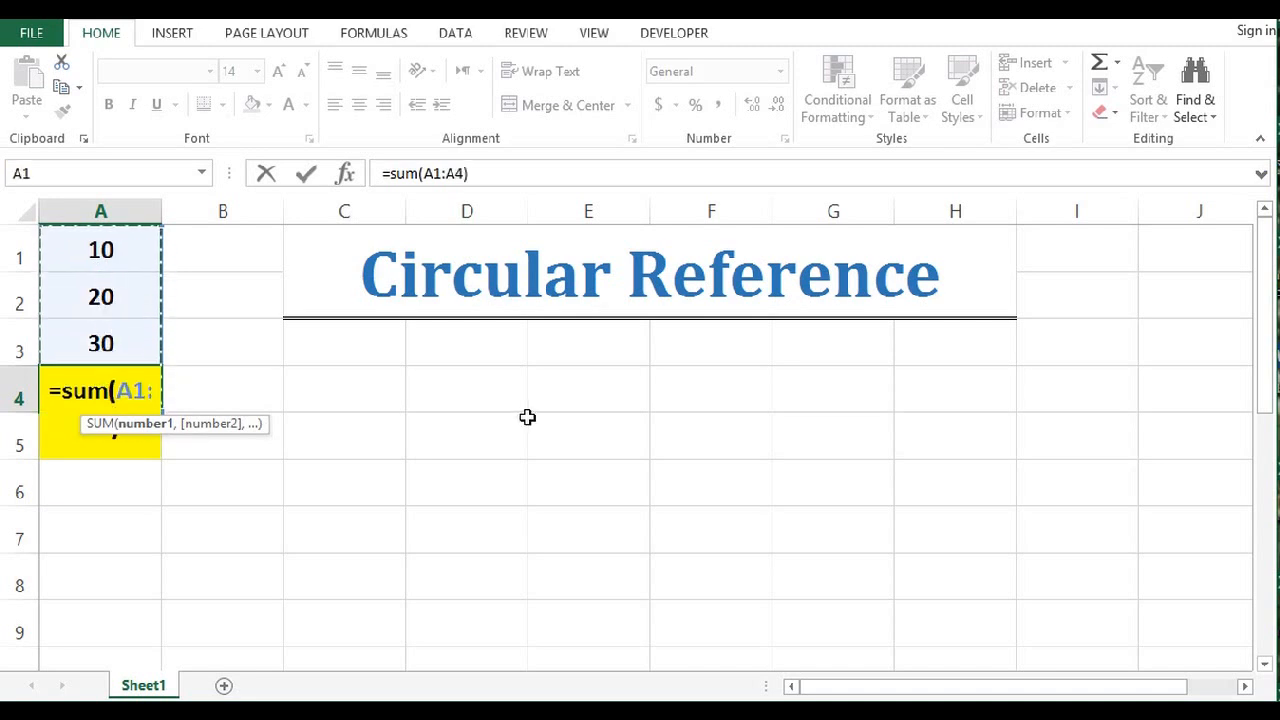
pyautogui.press('Enter')
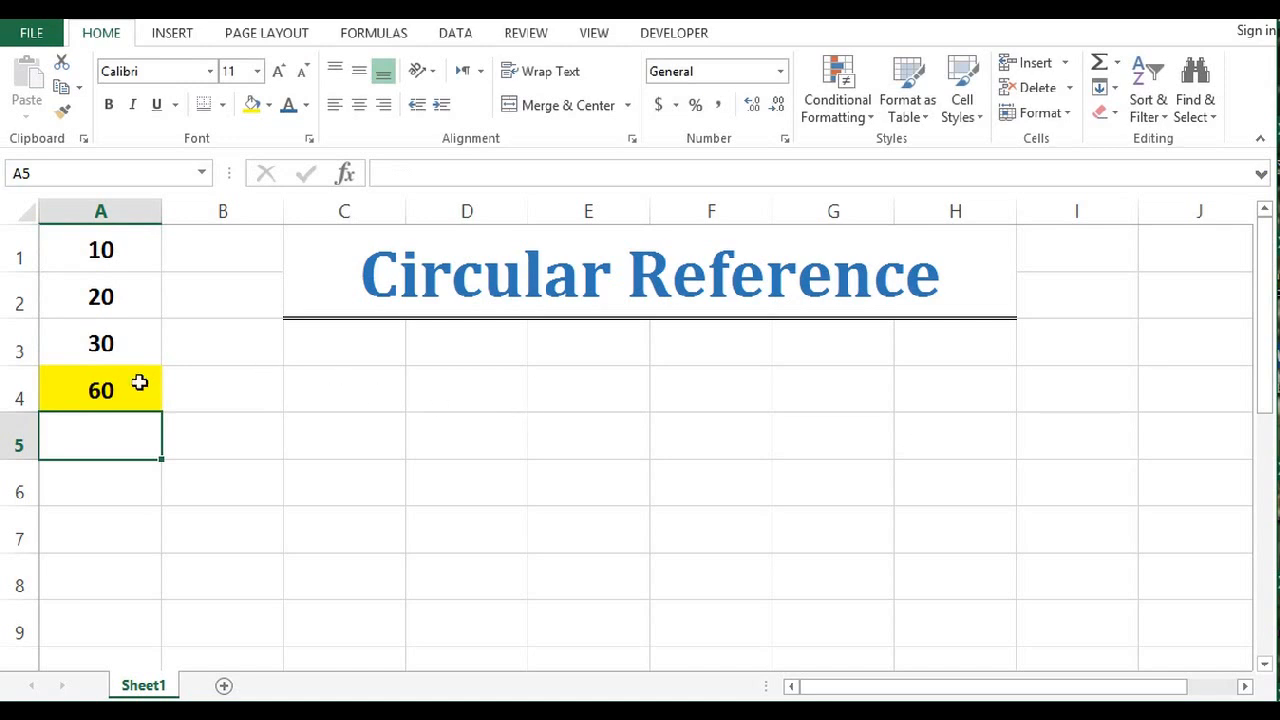
pyautogui.click(100, 390)
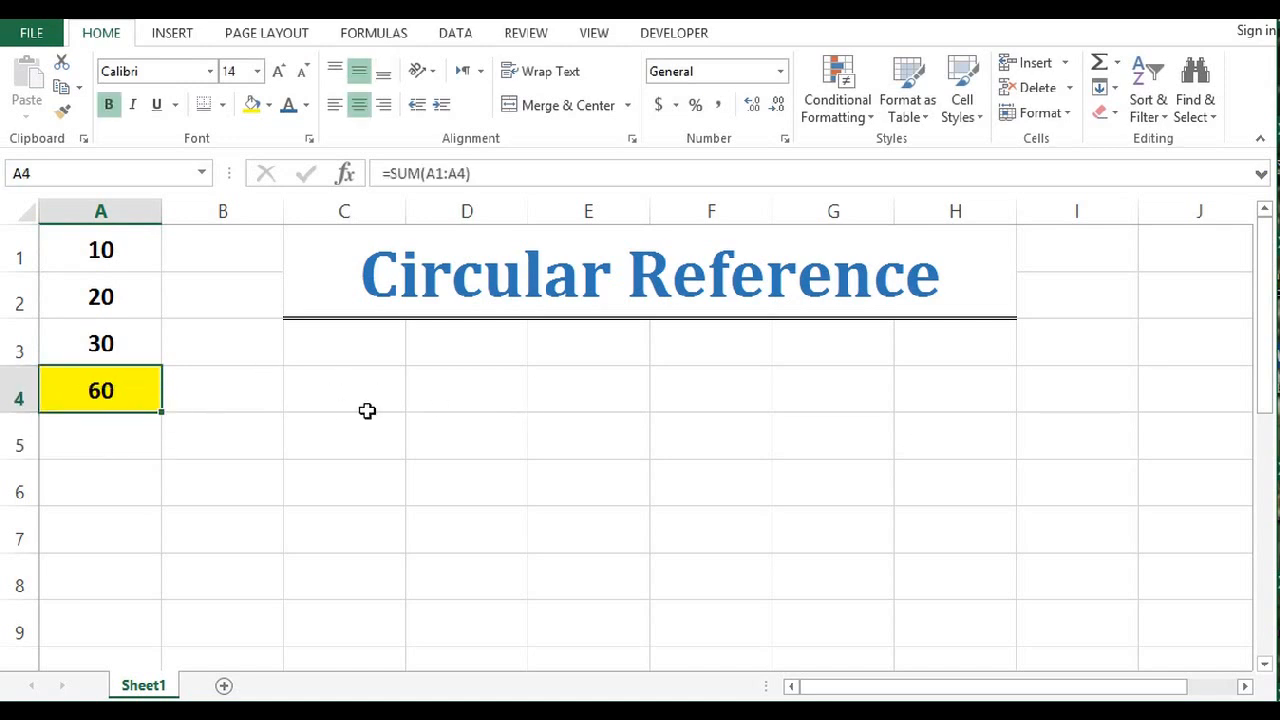